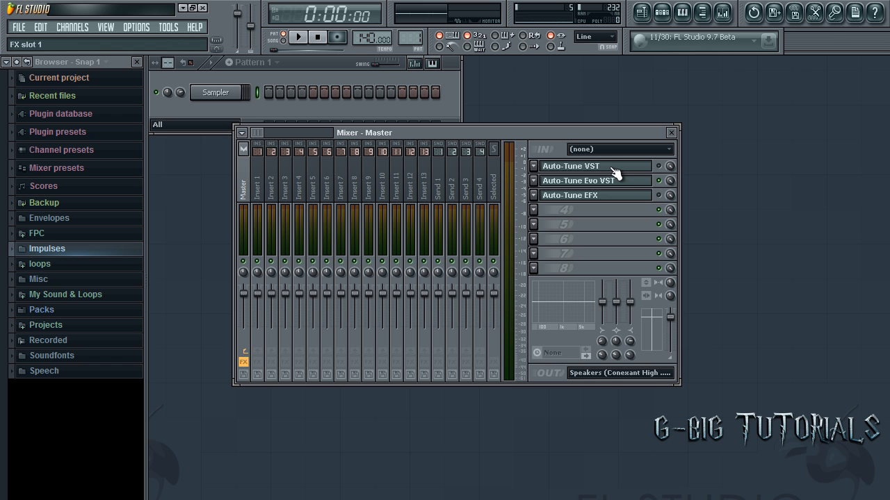
pyautogui.moveTo(611, 170)
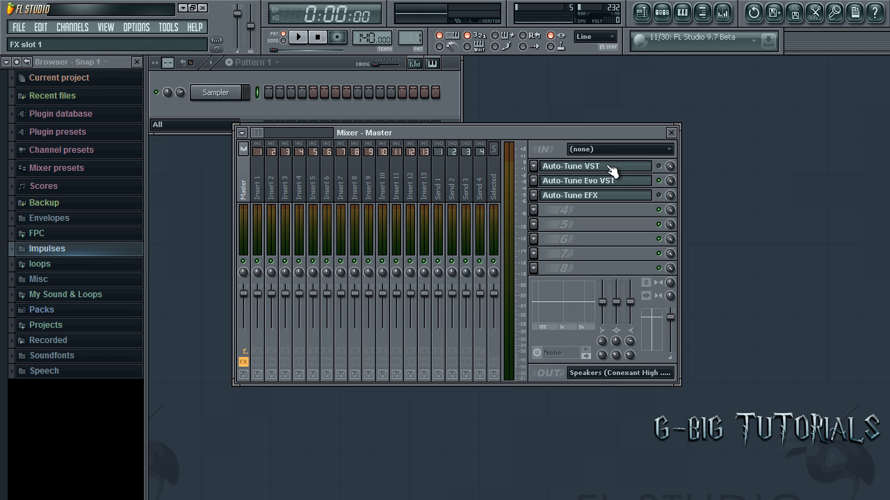
# Step: Set the master's Auto-Tune VST to Tenor Voice, key A major, retune speed 0, and confirm
pyautogui.click(570, 165)
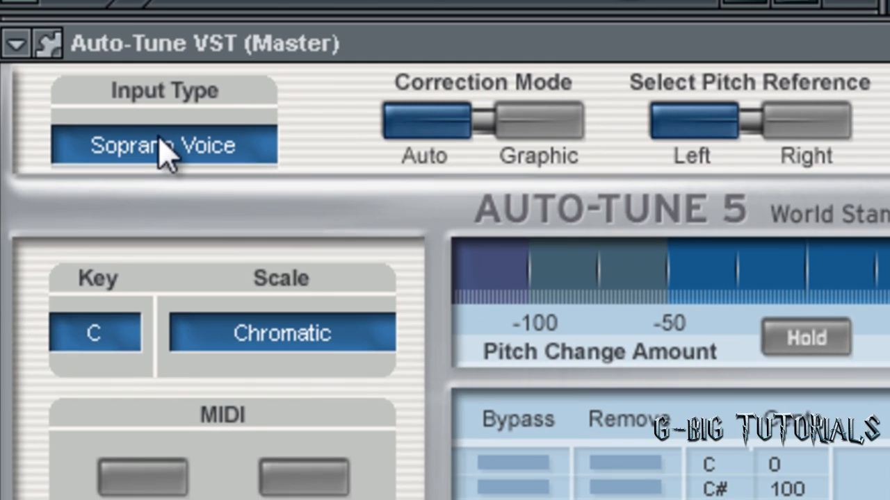
pyautogui.click(164, 145)
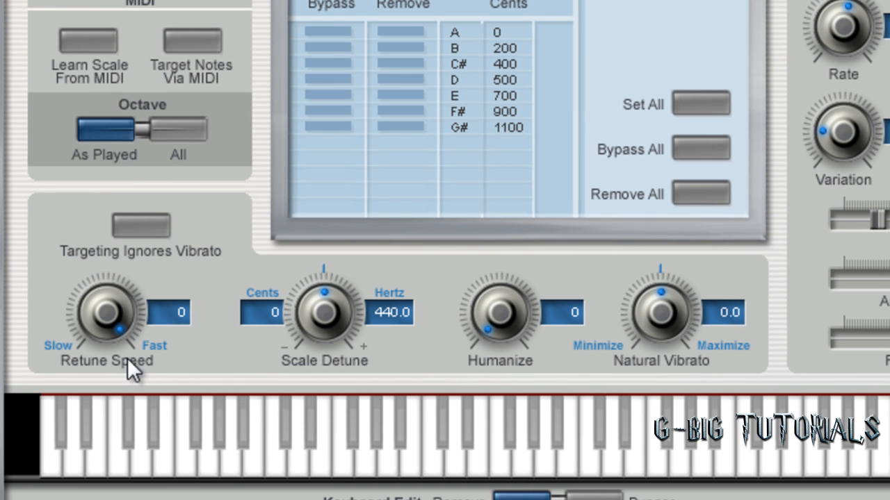
pyautogui.moveTo(107, 313); pyautogui.dragTo(115, 334)
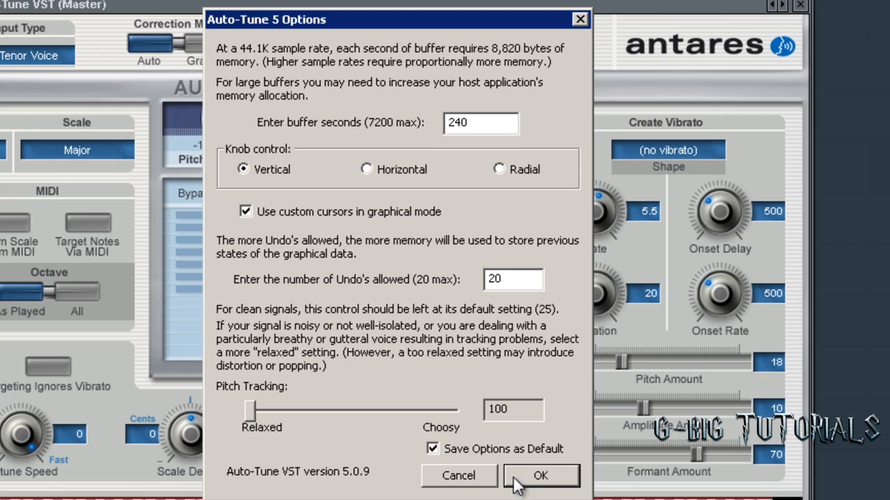
pyautogui.click(541, 476)
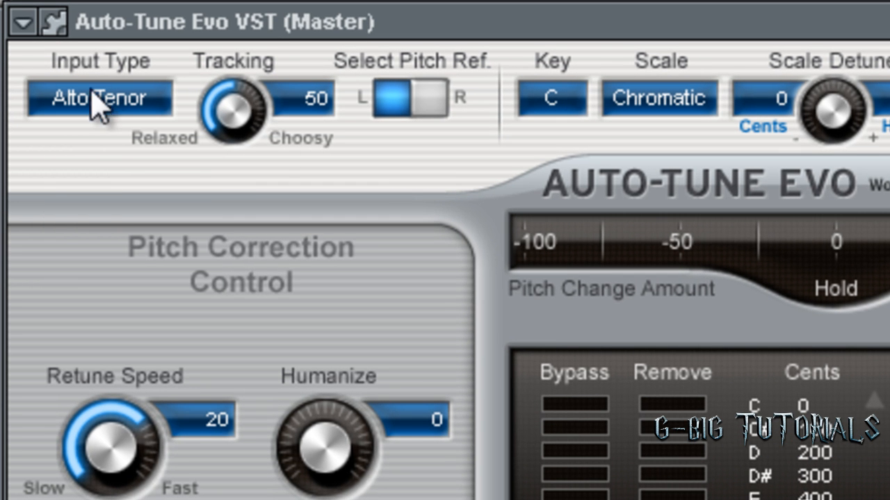
pyautogui.moveTo(219, 114)
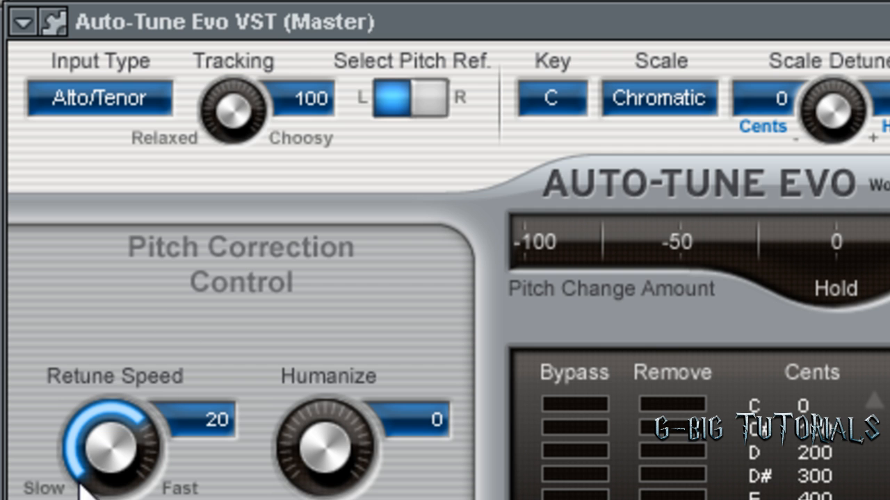
pyautogui.moveTo(229, 125)
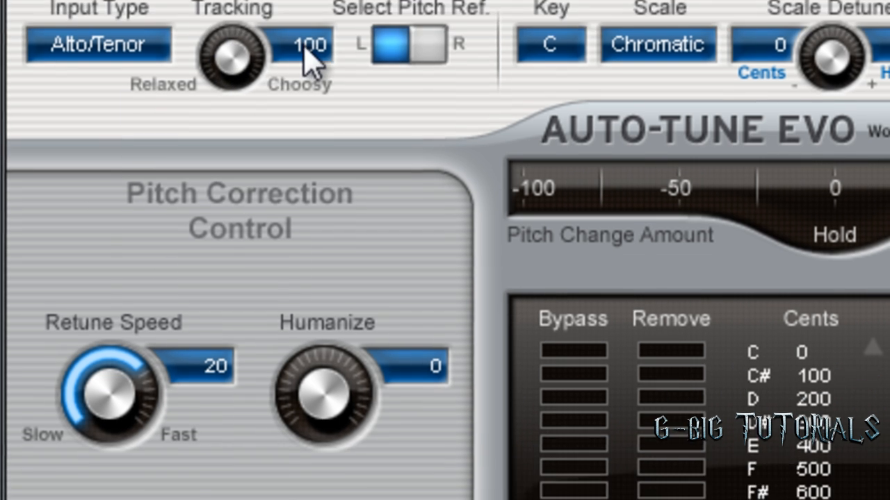
# Step: Set Auto-Tune Evo to Alto/Tenor, tracking 100, retune speed 0, key A, scale Major
pyautogui.scroll(-3)
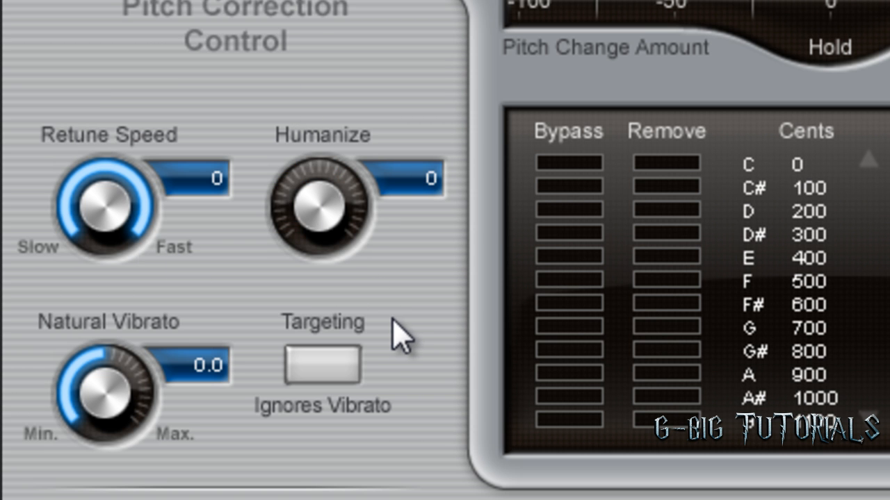
pyautogui.moveTo(355, 365)
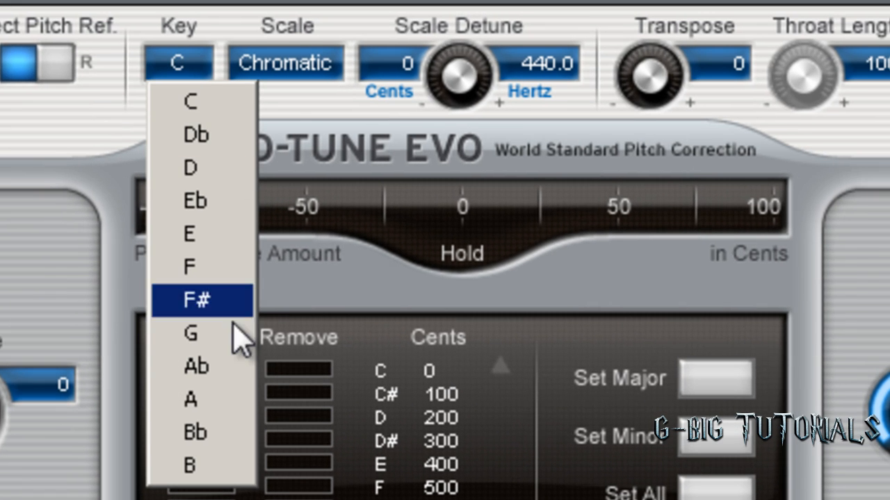
pyautogui.click(285, 62)
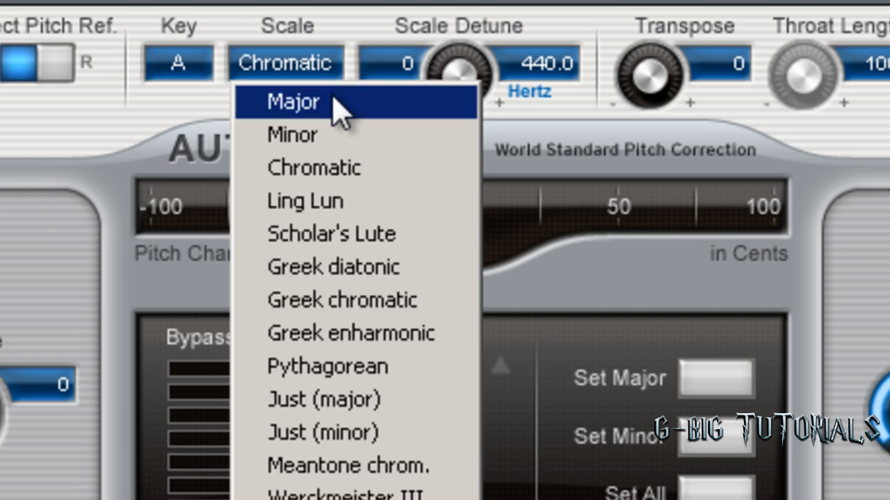
pyautogui.click(292, 102)
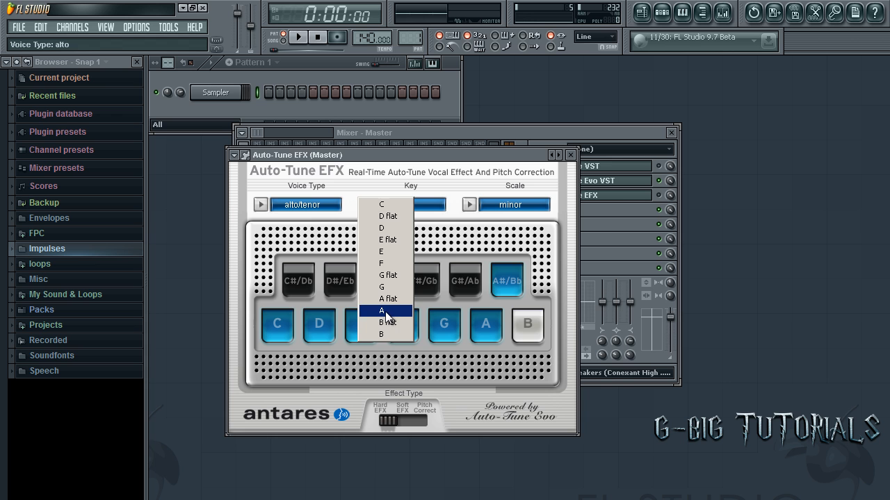
# Step: Set Auto-Tune EFX key to A with major scale and close the plugin window
pyautogui.click(381, 311)
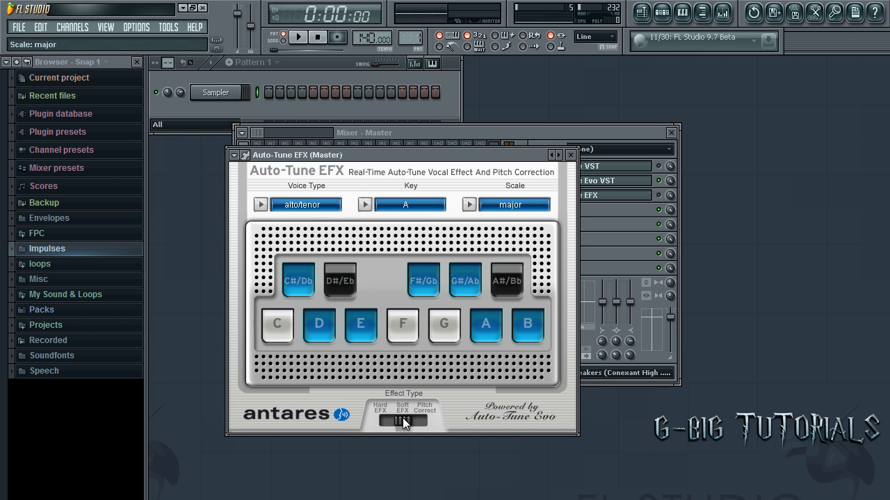
pyautogui.click(571, 155)
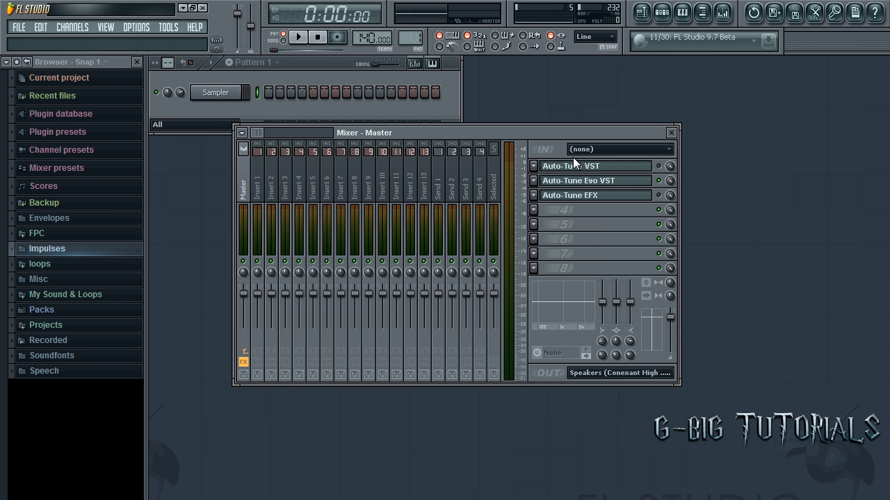